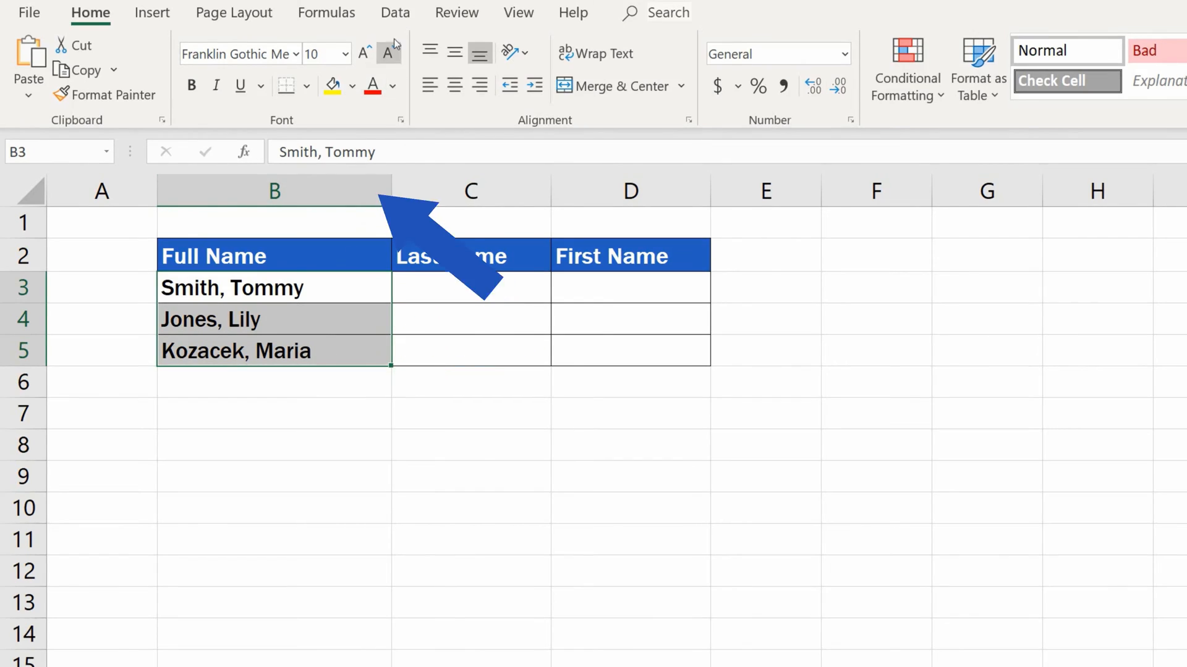
# - Switch to the Data tab with the full names in B3:B5 selected
pyautogui.click(395, 13)
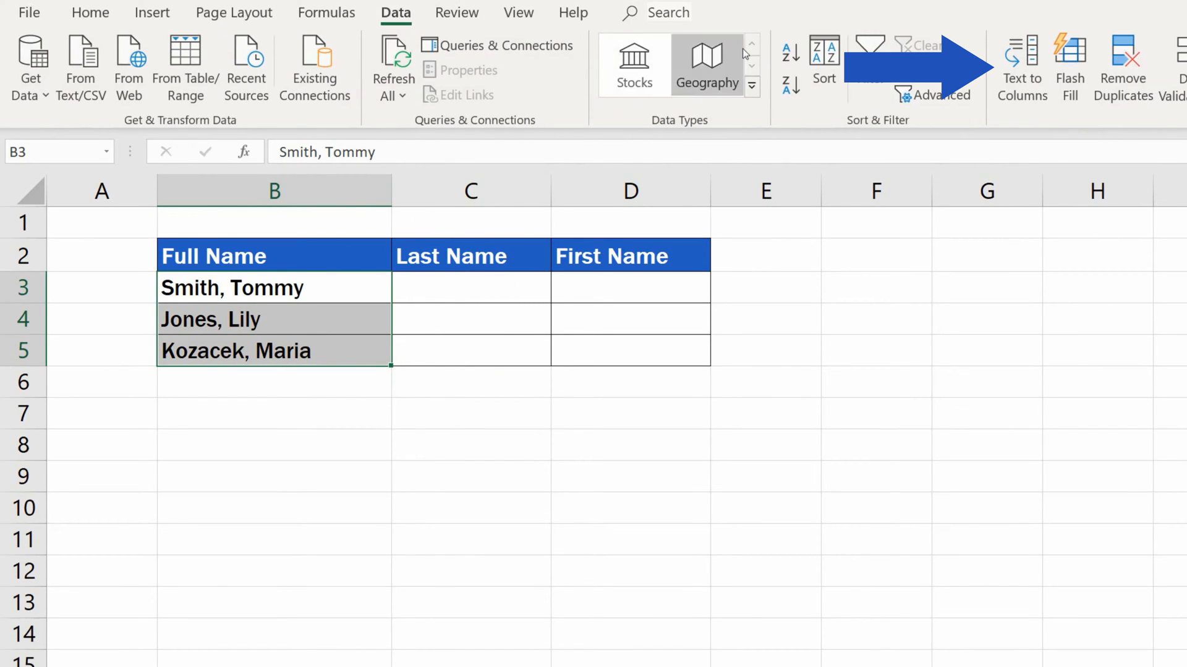
# - Launch Text to Columns for B3:B5, keeping the Delimited data type
pyautogui.click(1021, 63)
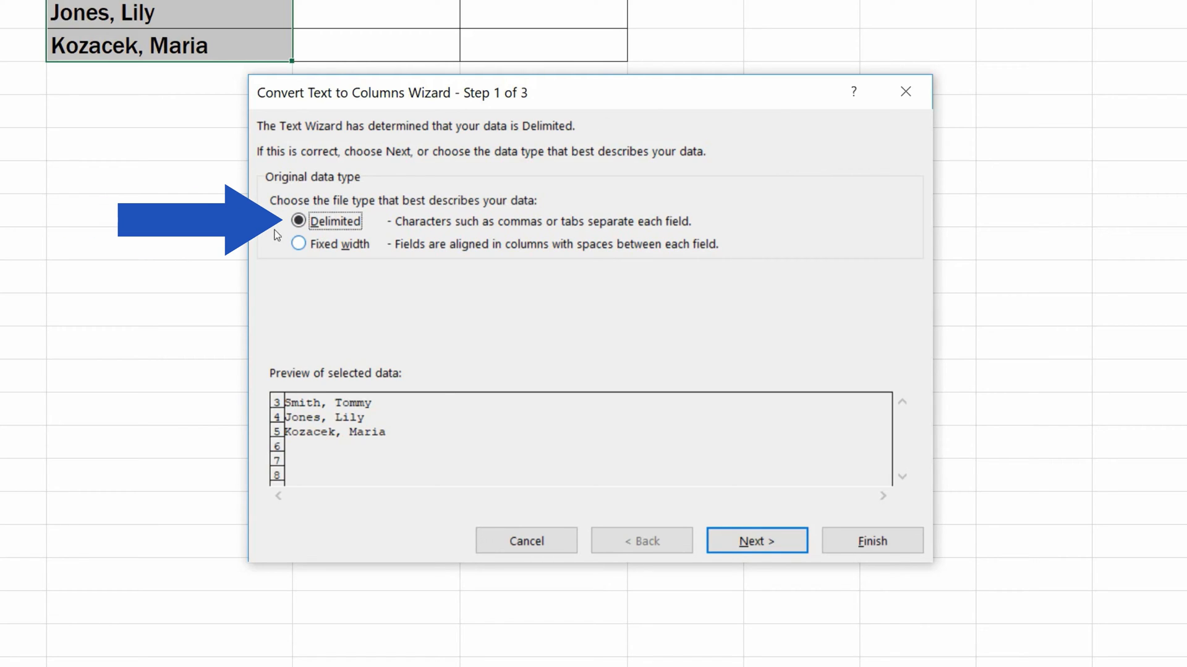
pyautogui.moveTo(569, 373)
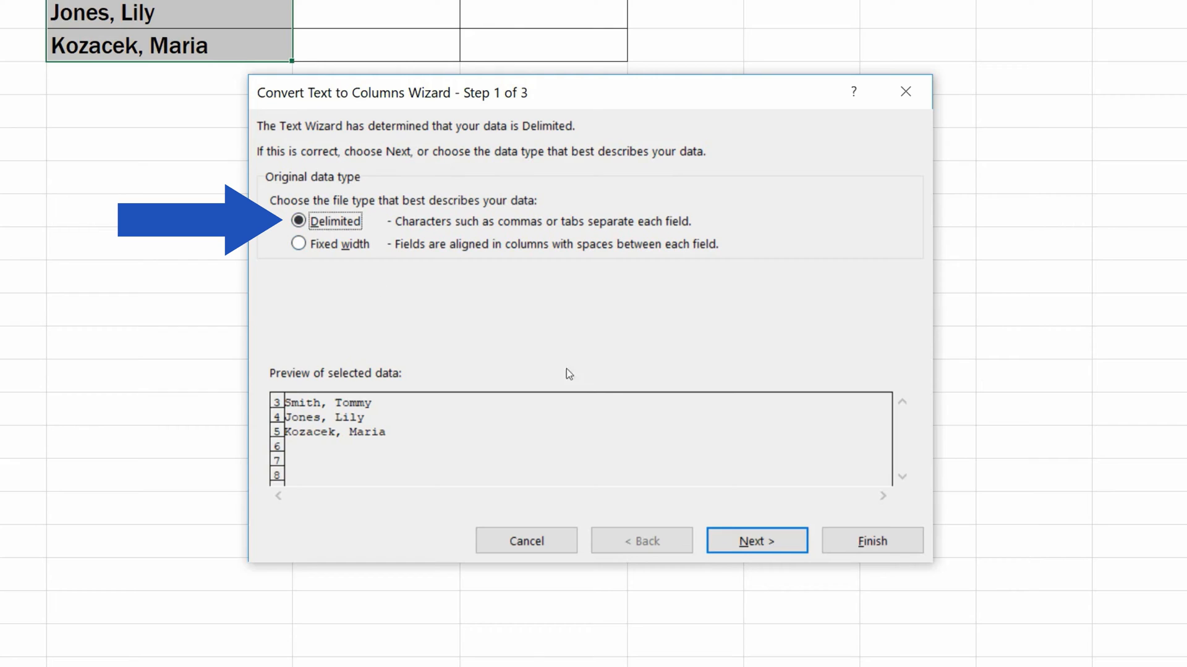
pyautogui.moveTo(743, 353)
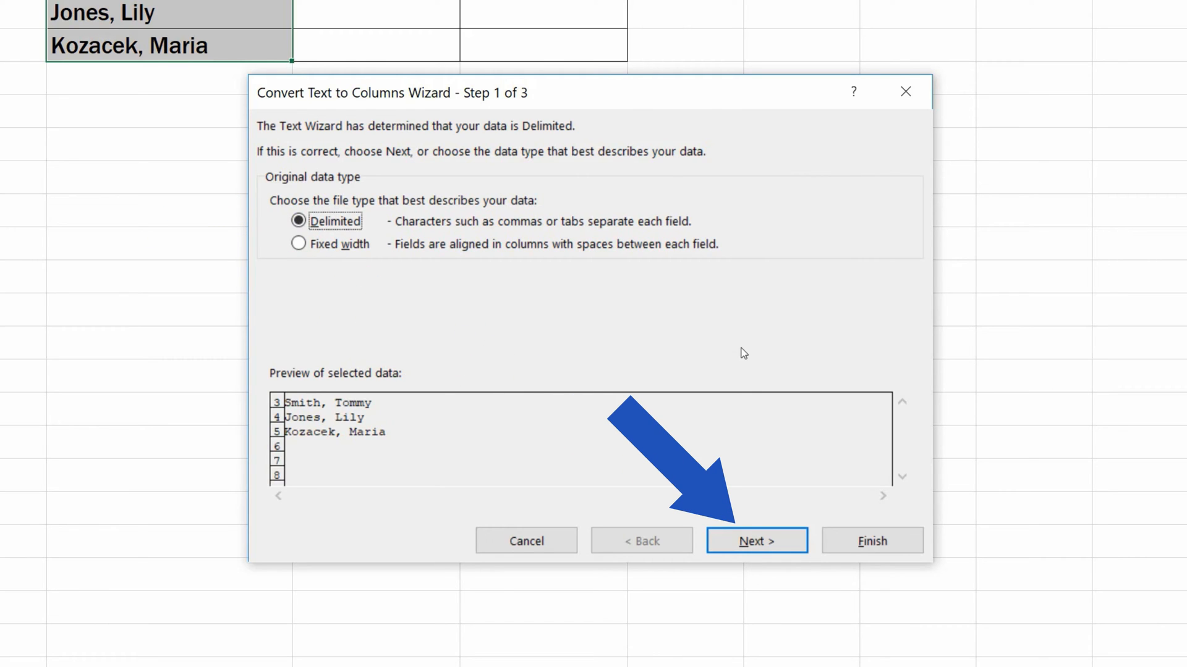
# - Split on comma and space instead of tab, treating consecutive delimiters as one
pyautogui.click(757, 540)
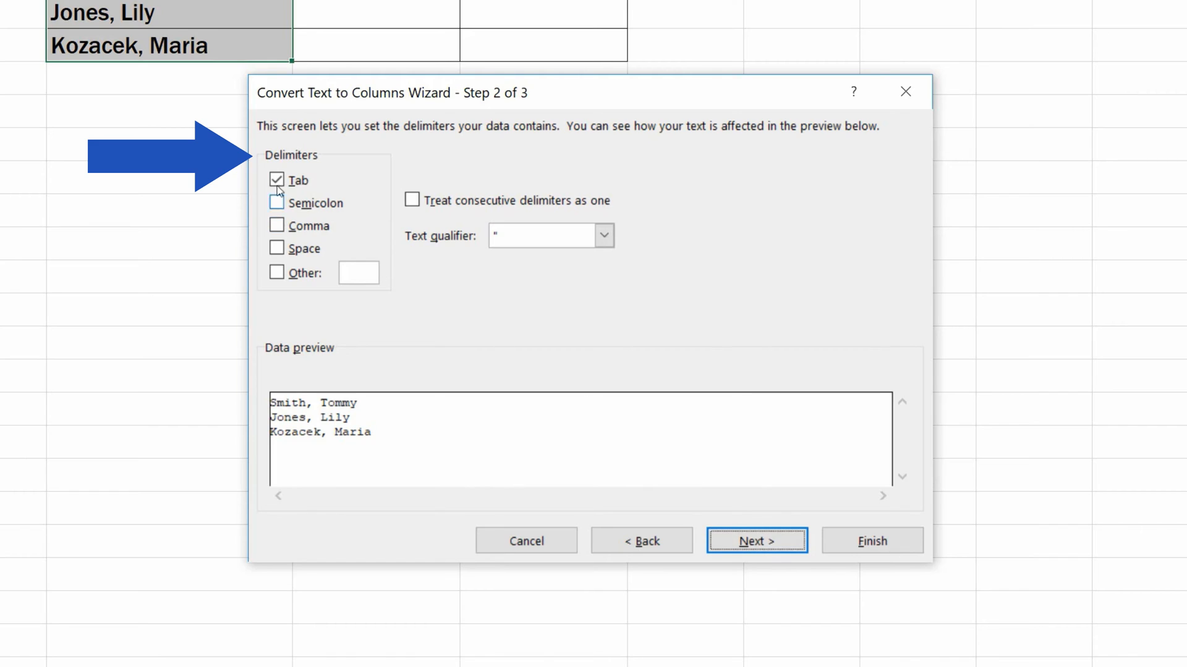
pyautogui.click(277, 180)
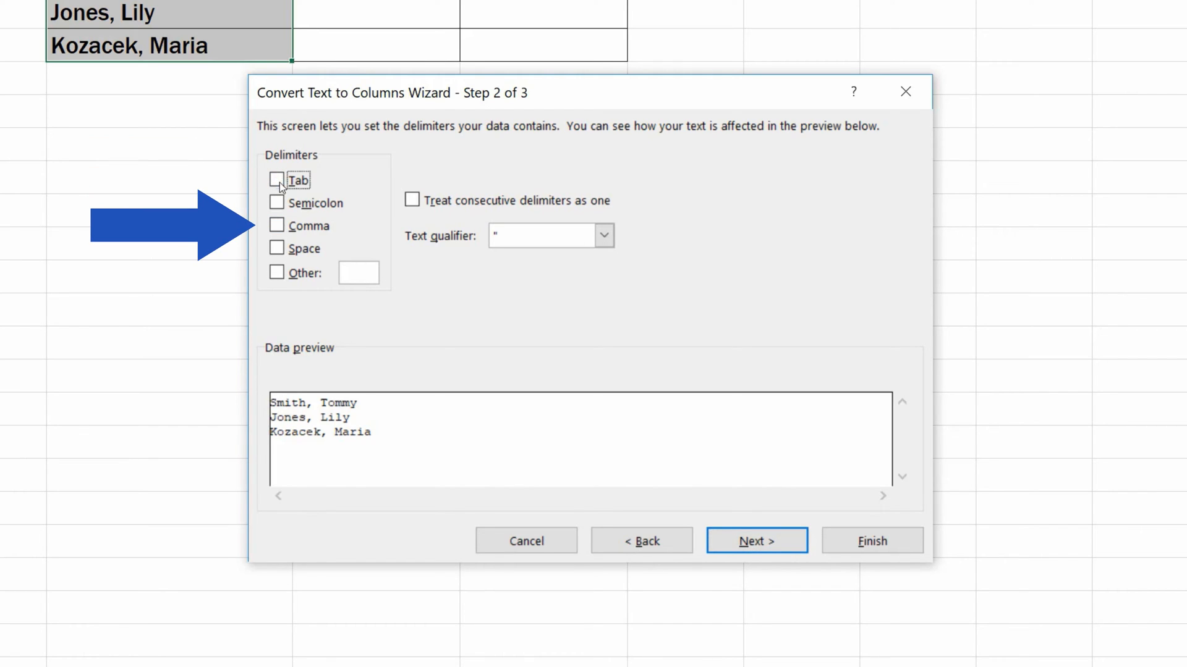
pyautogui.click(276, 248)
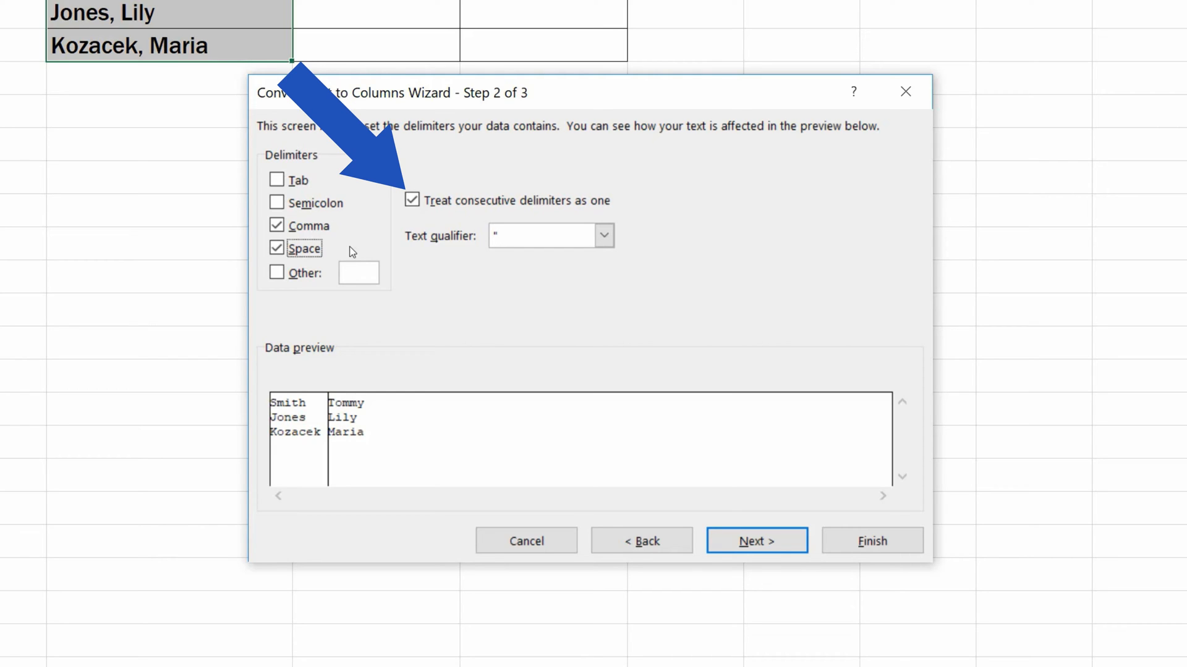
pyautogui.click(412, 201)
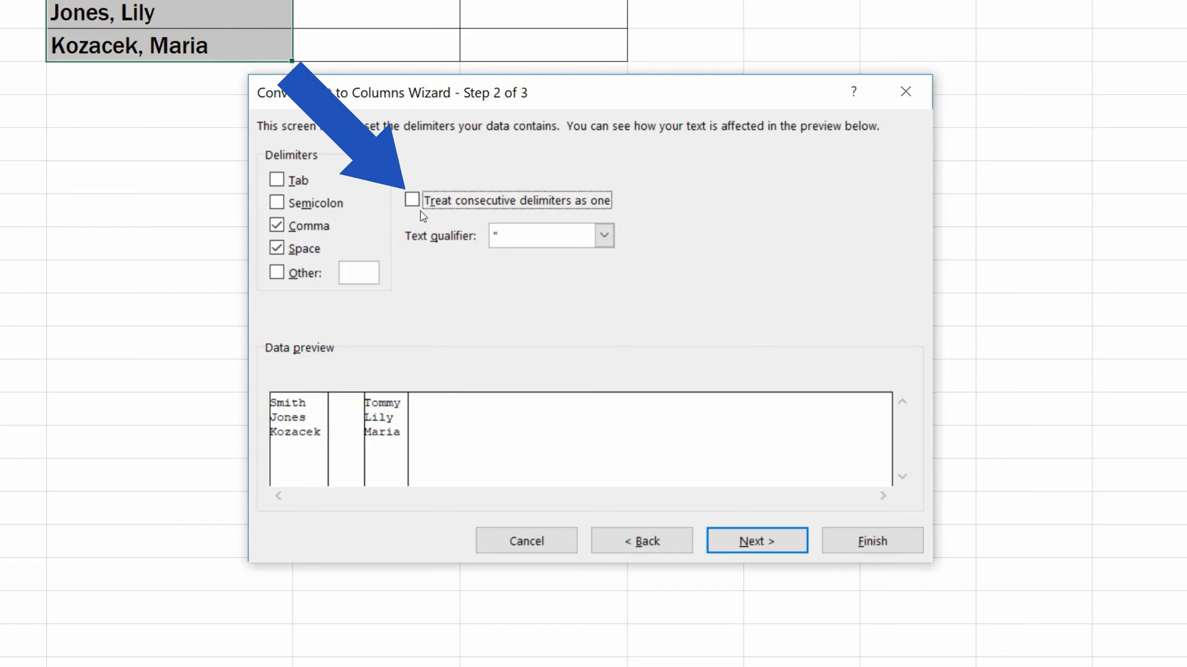
pyautogui.click(412, 199)
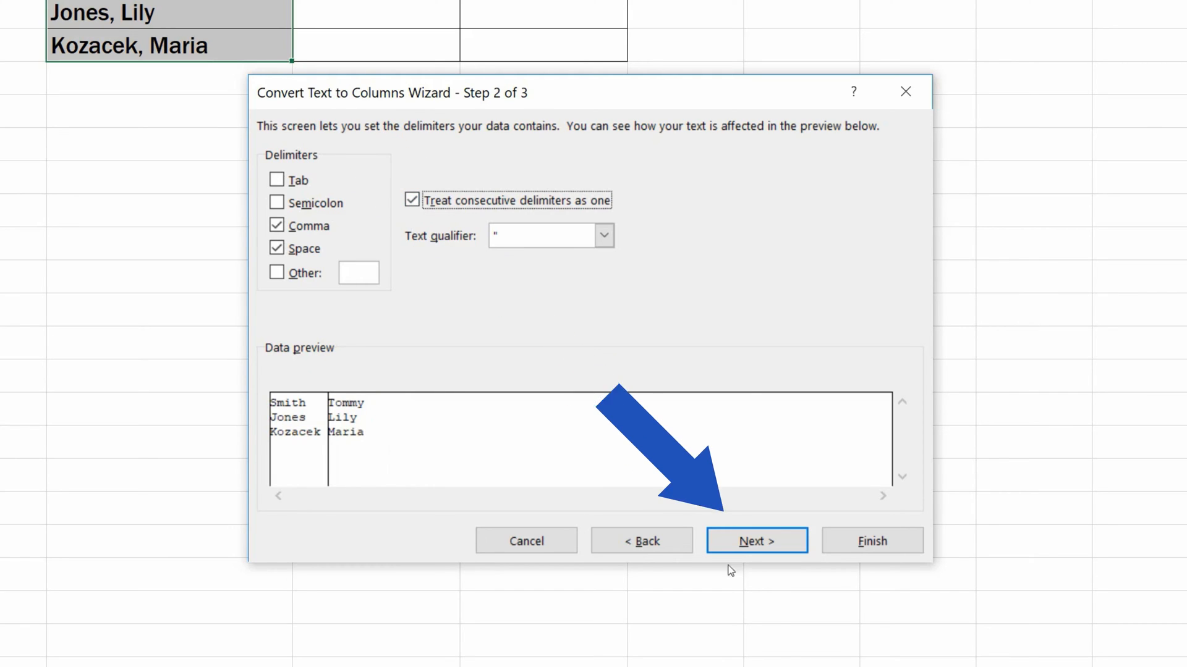
# - Set the destination to $C$3 and finish, filling Last Name and First Name columns
pyautogui.click(757, 541)
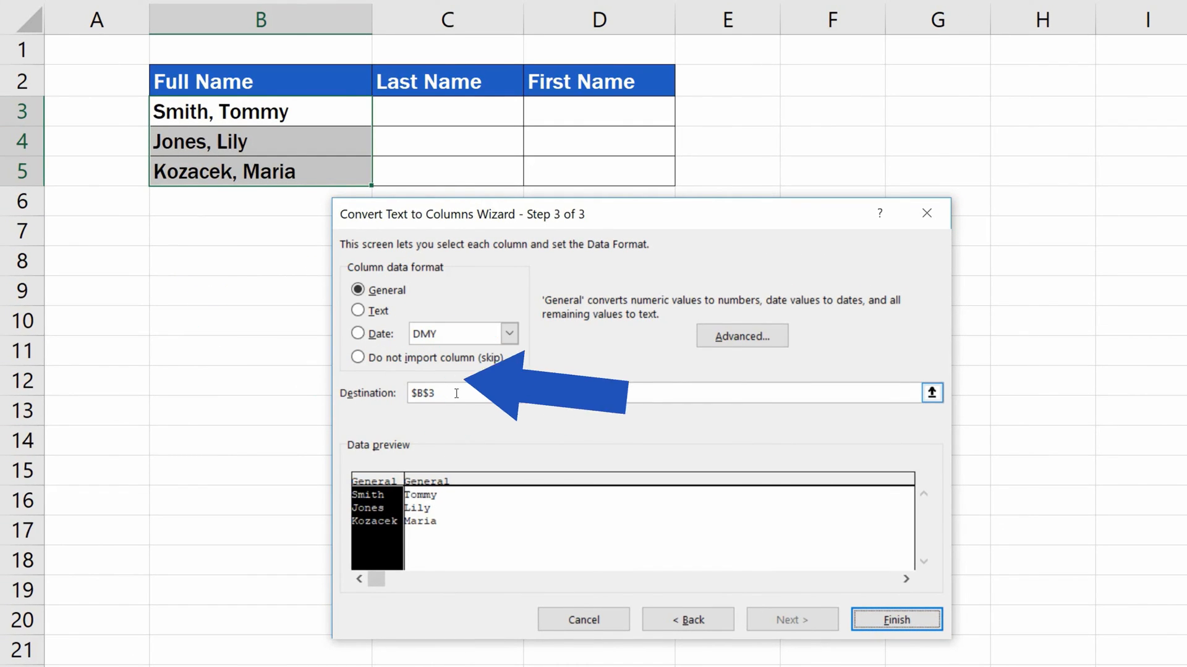
pyautogui.click(446, 393)
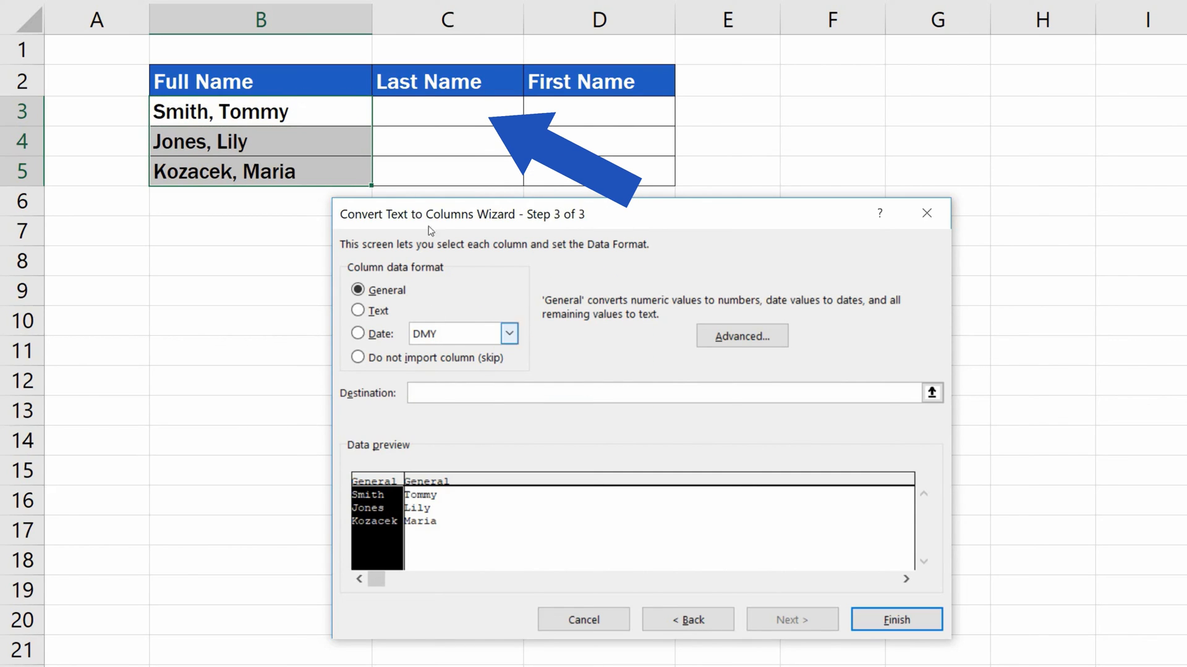
pyautogui.click(446, 112)
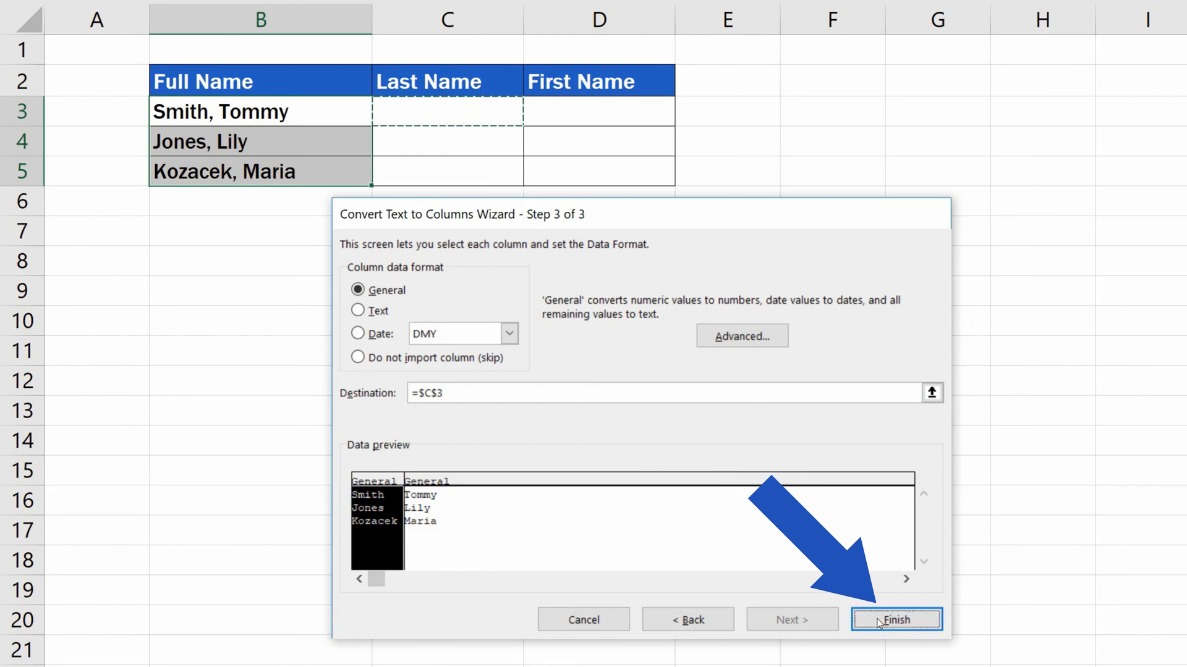
pyautogui.click(897, 620)
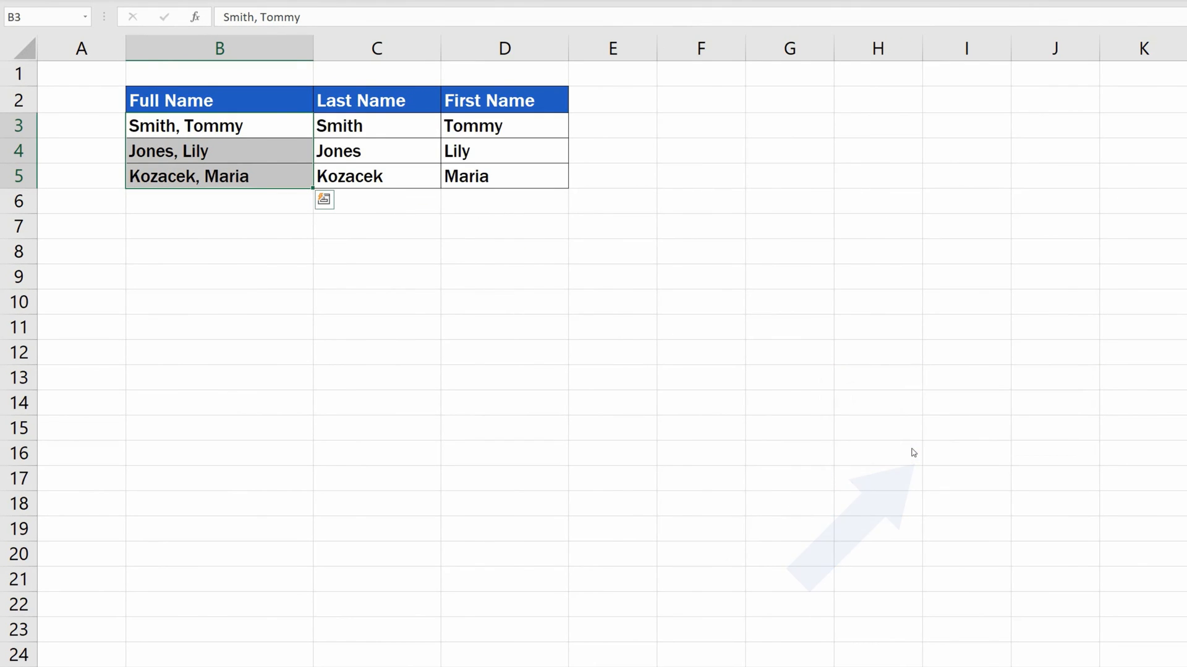